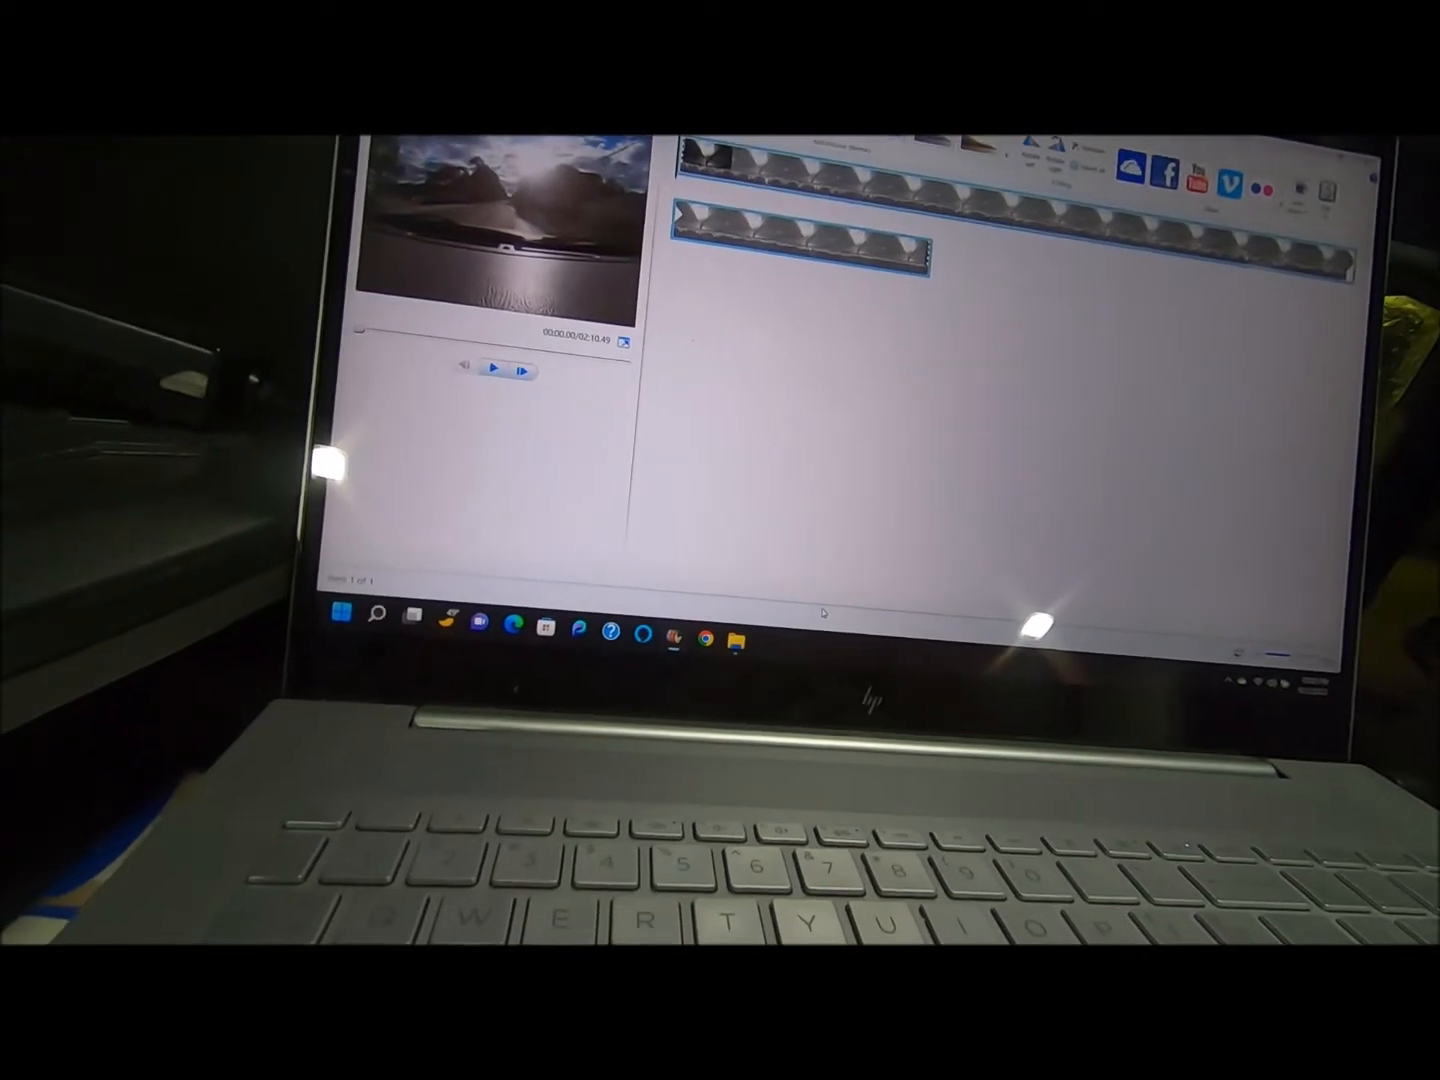
Load youtube.com in Chrome and open the Parking Revenge #160 video.
{"action": "left_click", "coordinate": [703, 639]}
{"action": "type", "text": "y"}
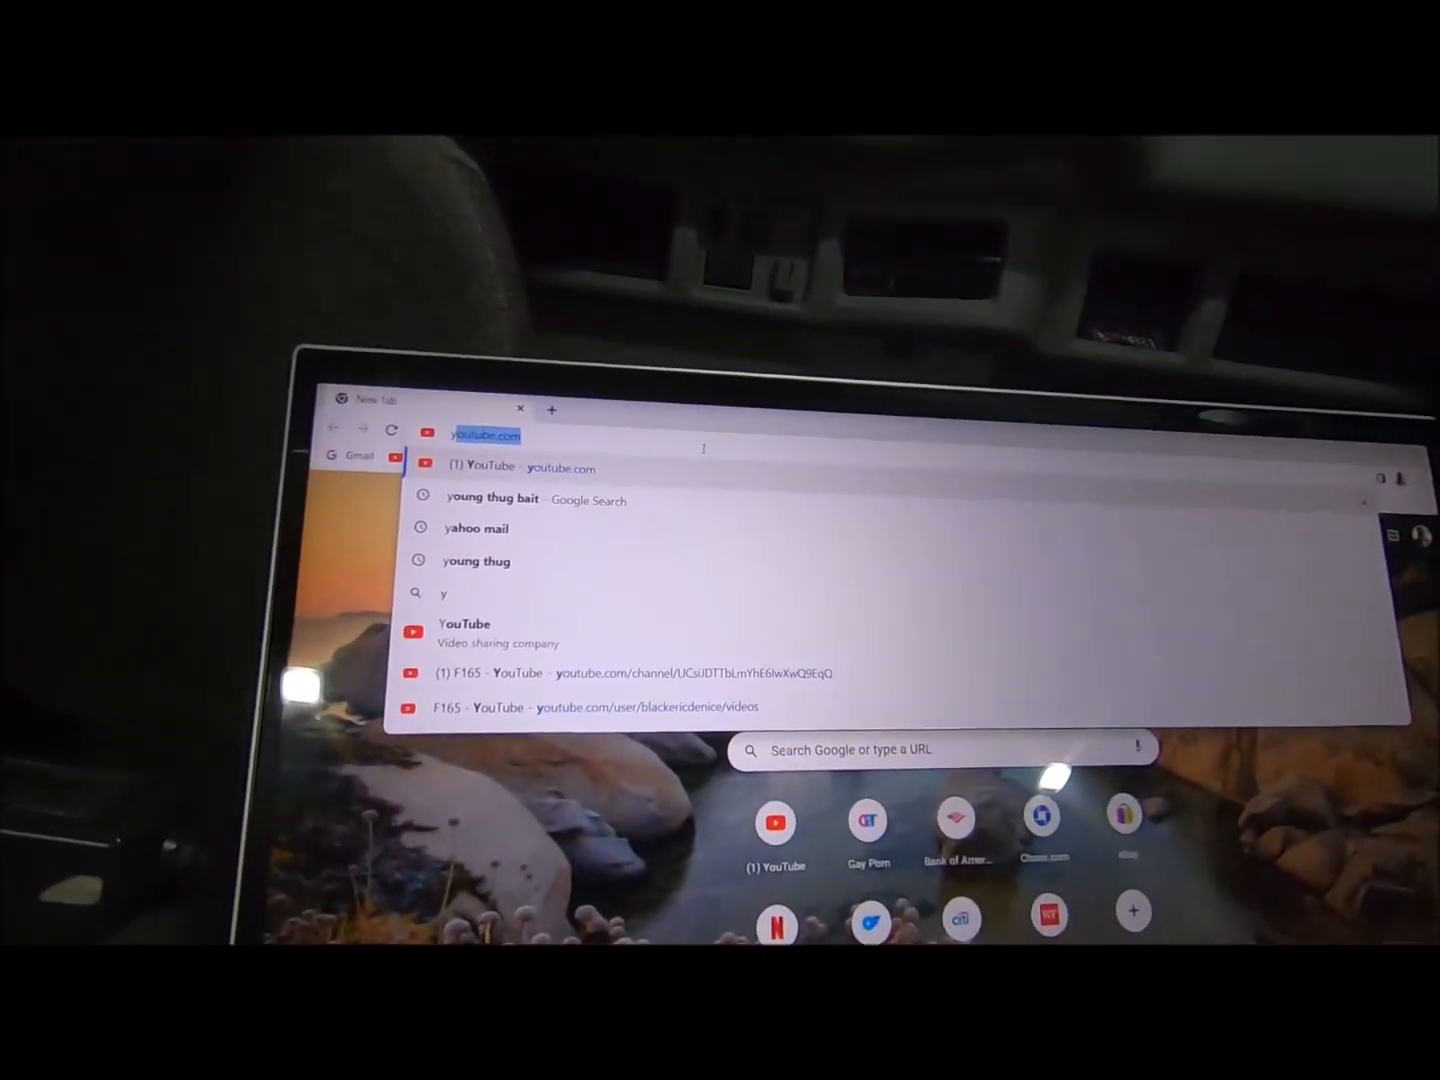
{"action": "key", "text": "enter"}
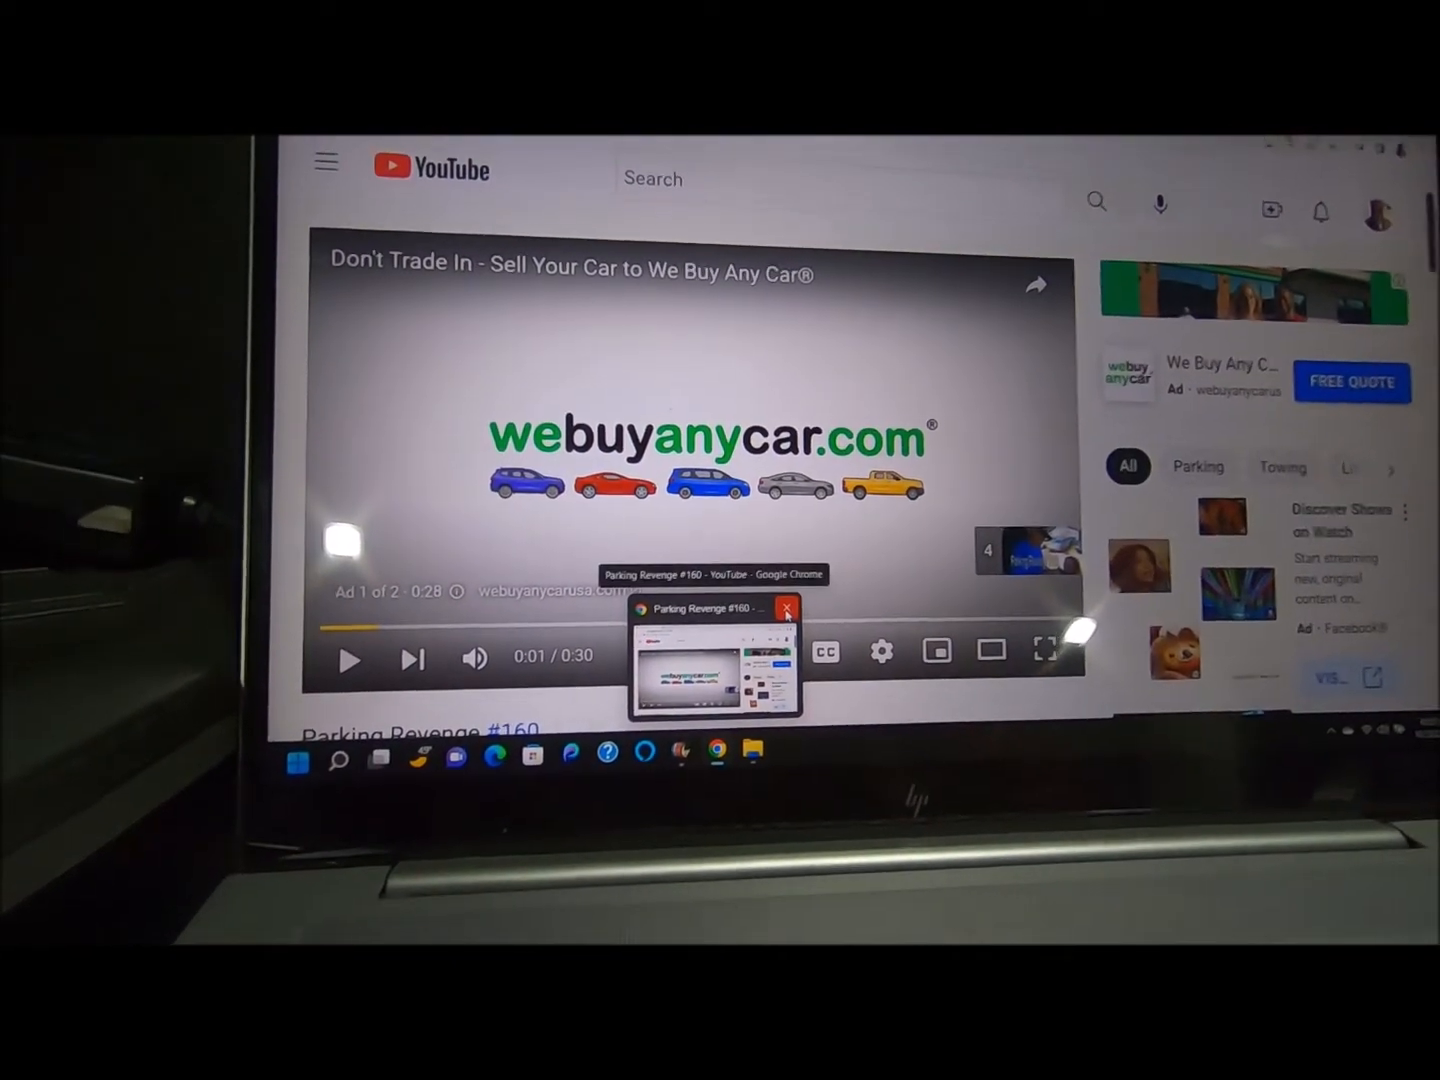
Close the Chrome YouTube window from its taskbar thumbnail, returning to Movie Maker.
{"action": "left_click", "coordinate": [787, 608]}
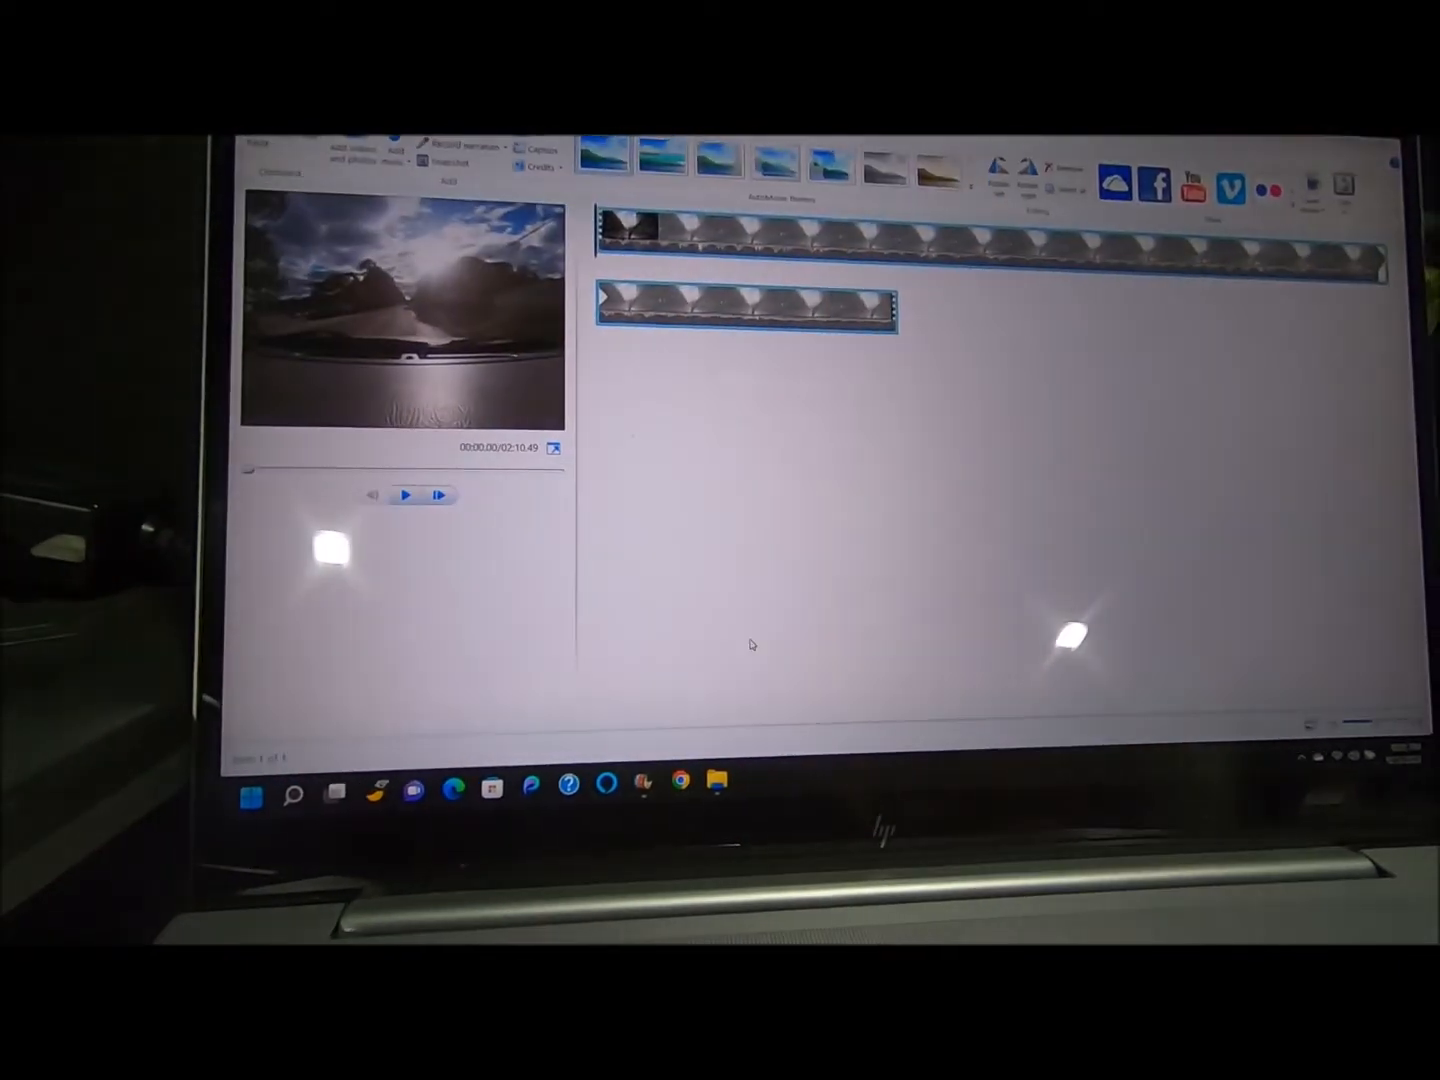